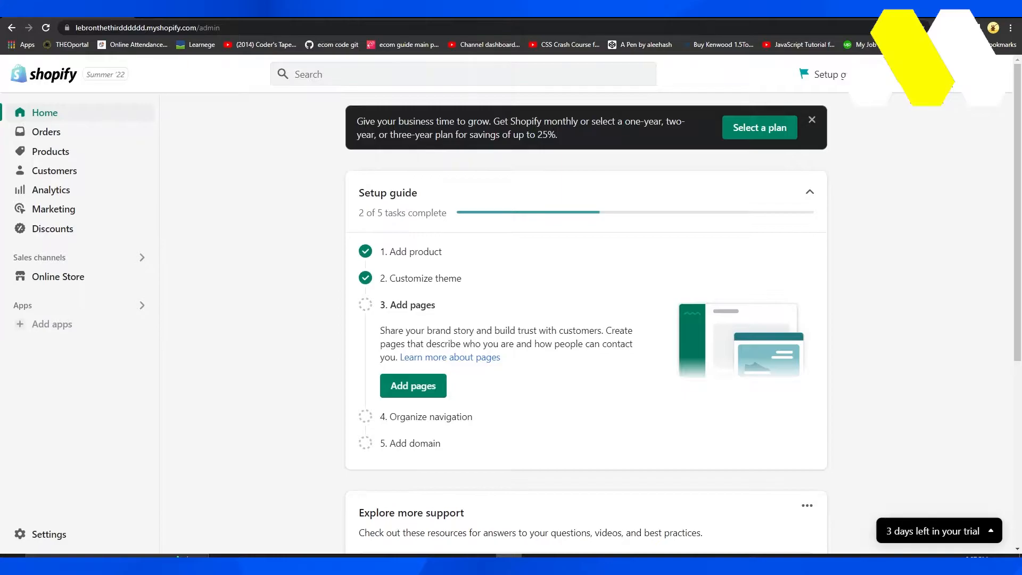
pyautogui.moveTo(240, 278)
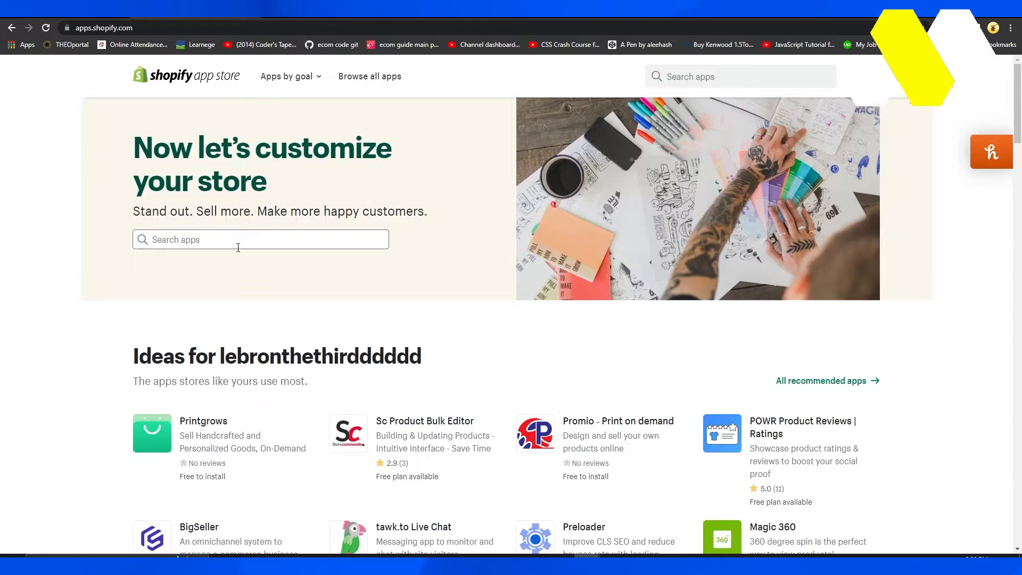
# Search "email pop up" and open the EMAIL POP UPS | Opt-In Popups listing by Rivo
pyautogui.write('email pop up')
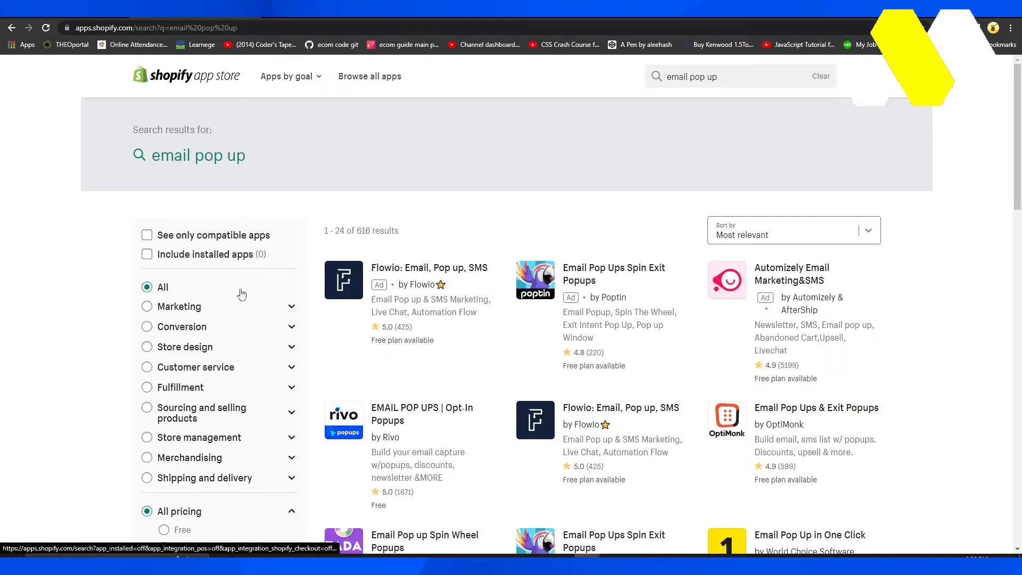
pyautogui.scroll(-3)
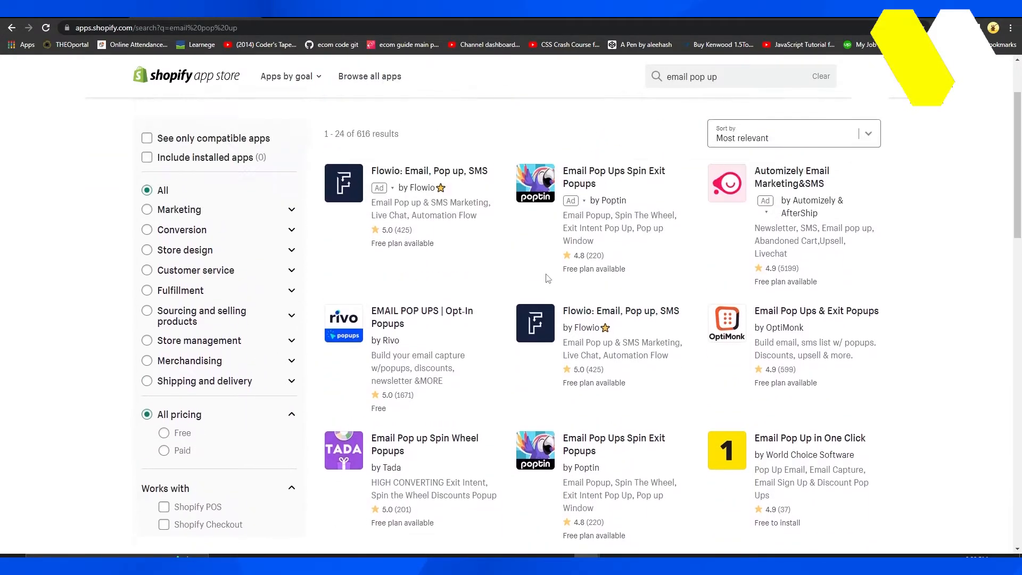
pyautogui.scroll(-3)
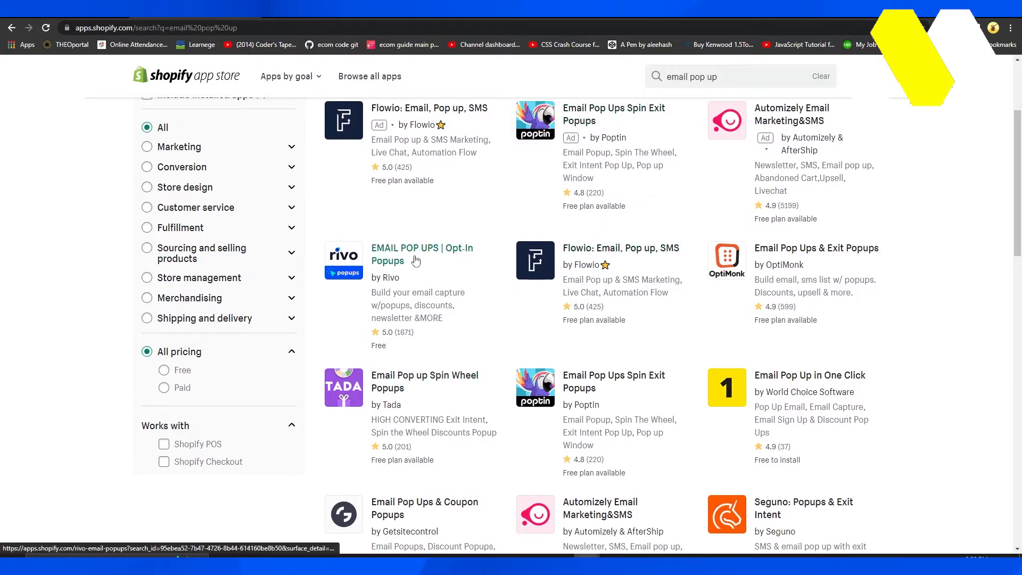
pyautogui.moveTo(415, 260)
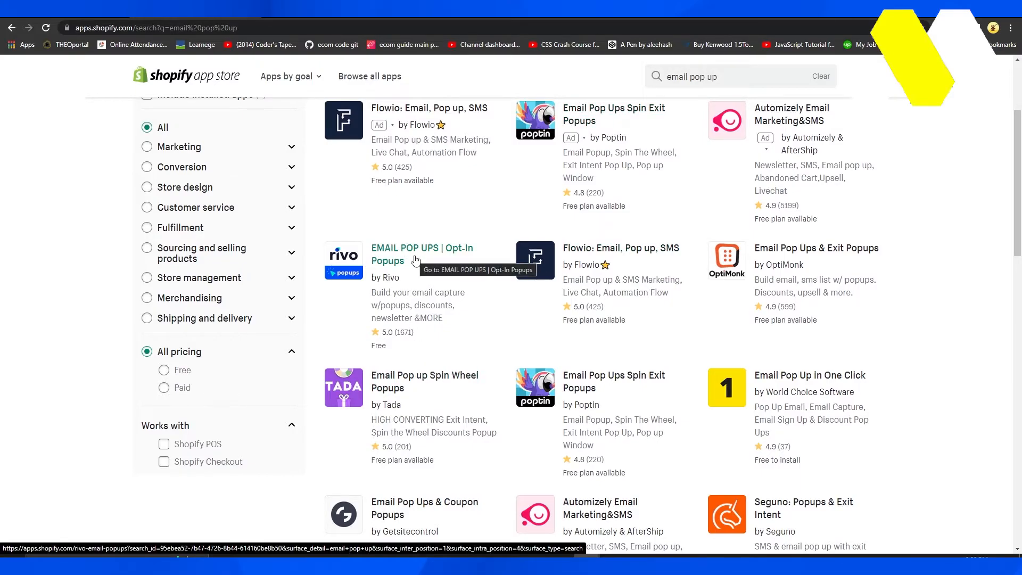
pyautogui.click(421, 254)
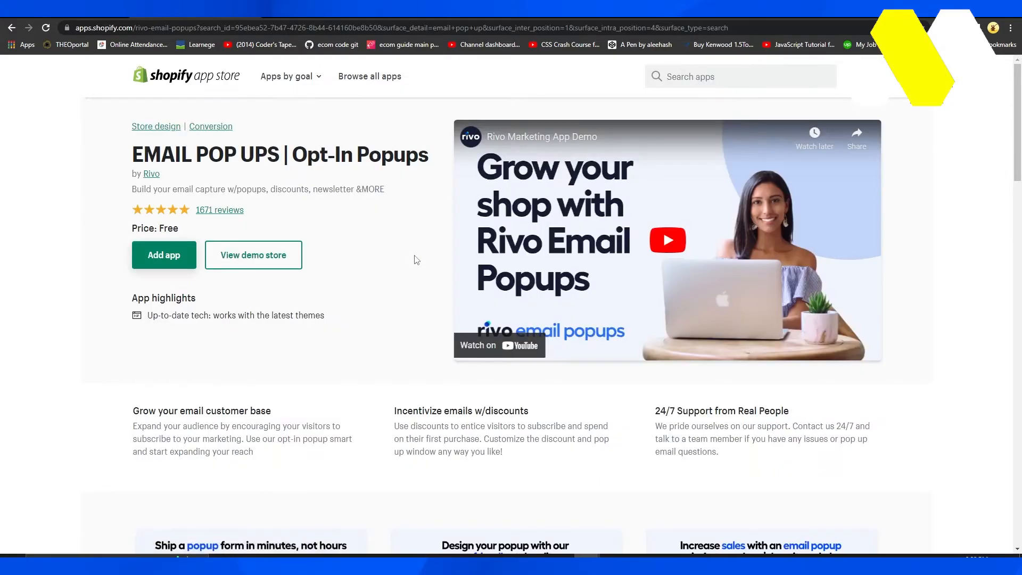
# Add the Rivo EMAIL POP UPS app to the store from its listing page
pyautogui.click(164, 256)
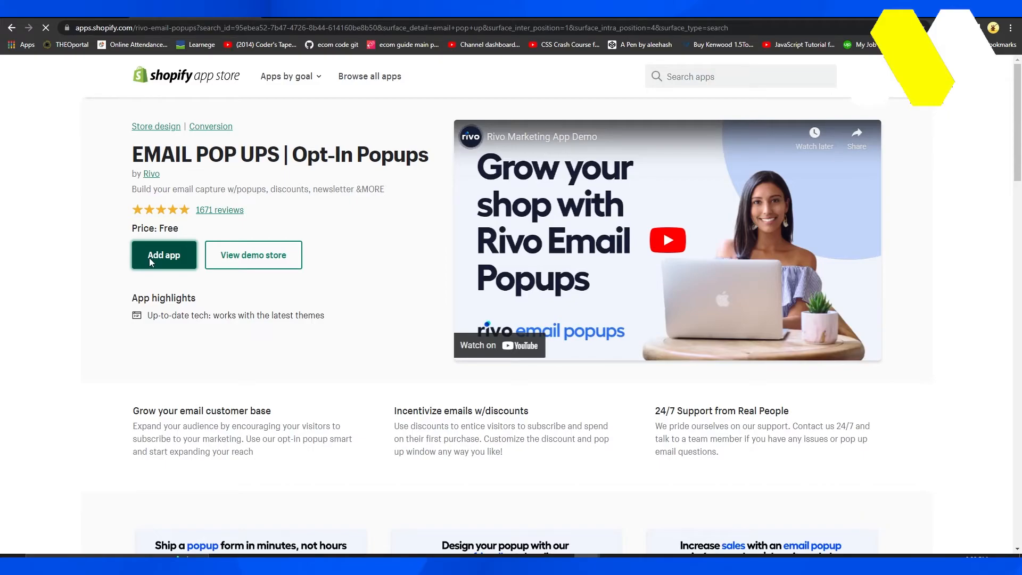
pyautogui.click(164, 255)
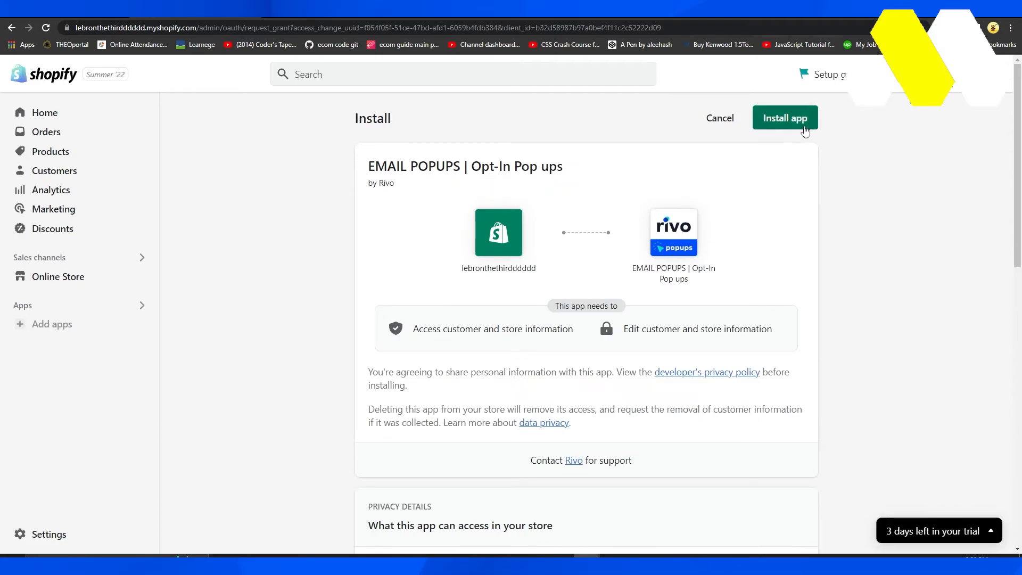
# Approve the Install app request with the access Rivo EMAIL POPUPS asks for
pyautogui.click(784, 117)
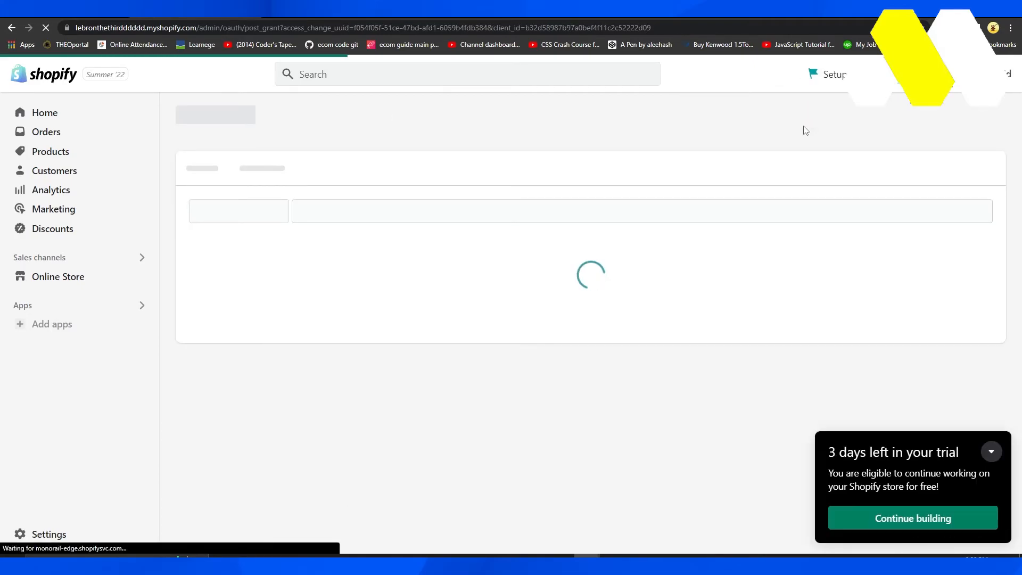